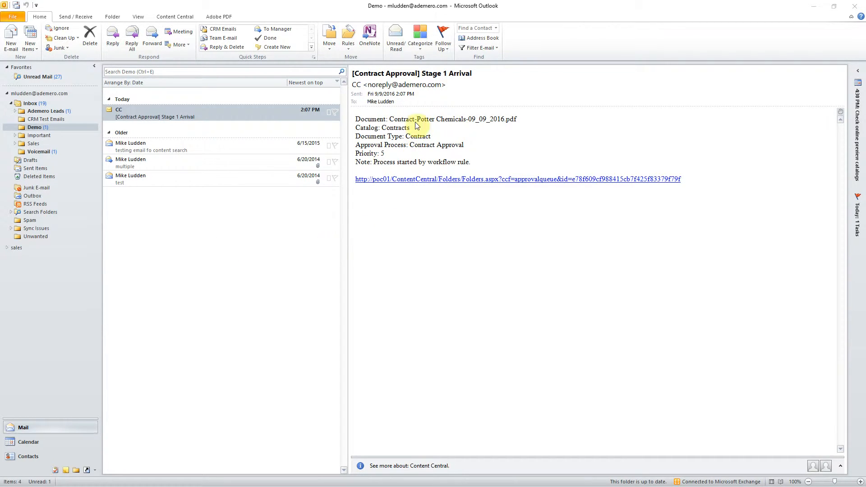
mouse_move(451, 131)
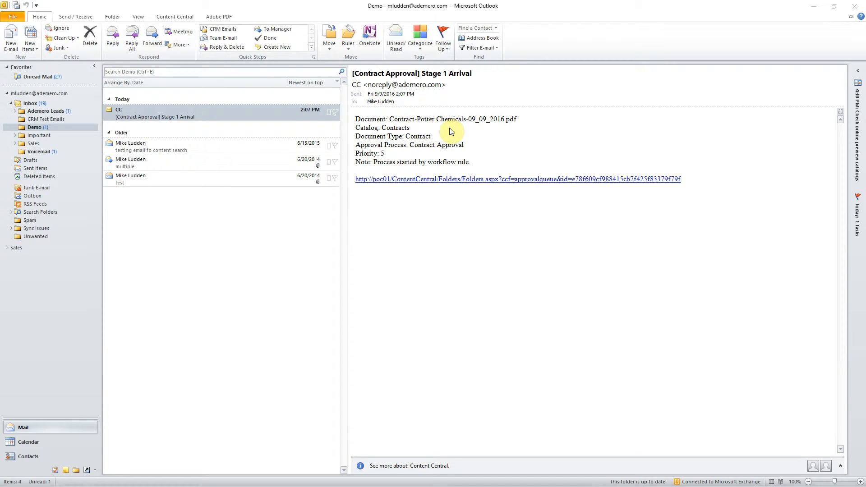
mouse_move(482, 151)
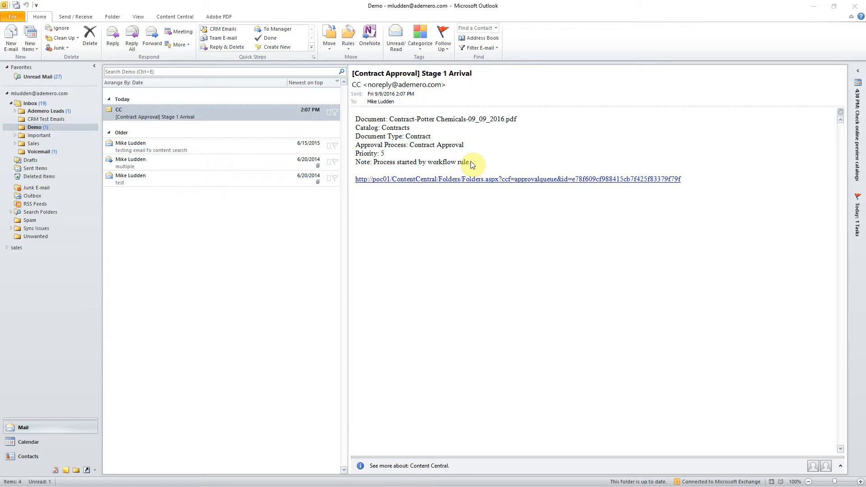
mouse_move(428, 207)
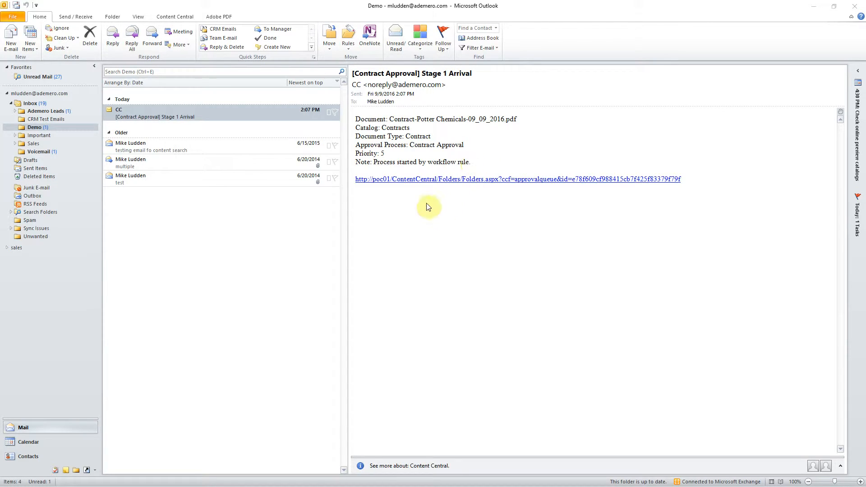
mouse_move(453, 192)
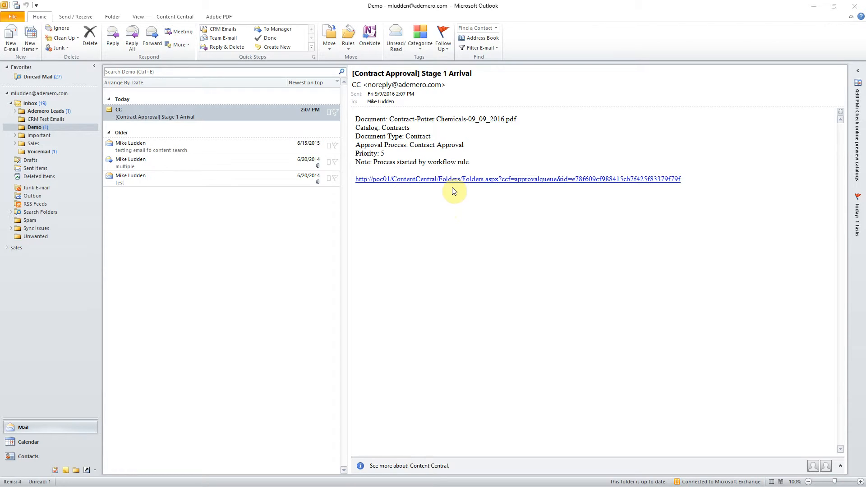
mouse_move(439, 195)
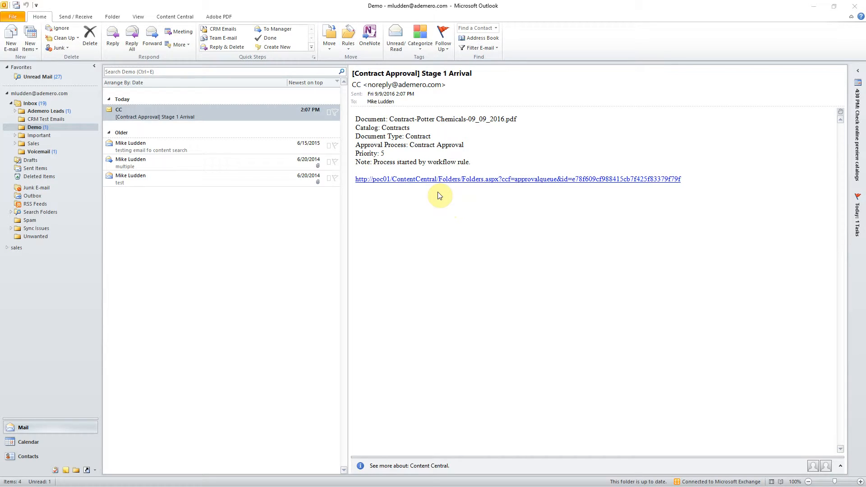
mouse_move(439, 204)
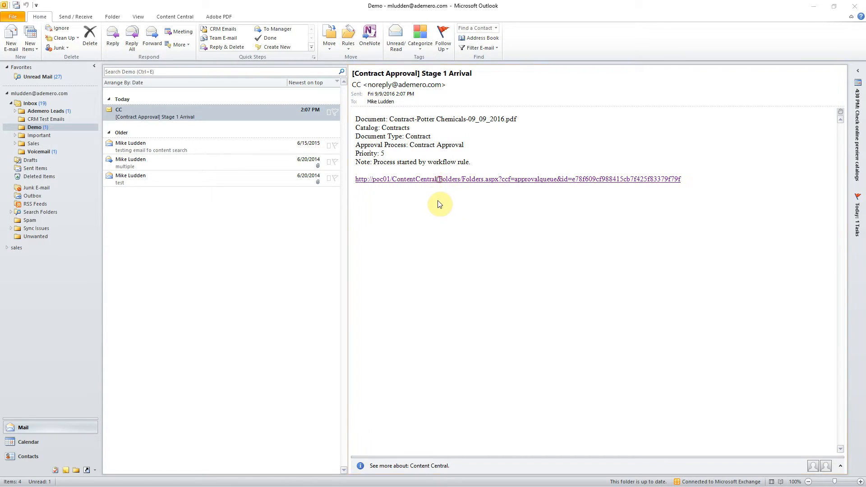
Open the Contract-Potter Chemicals PDF from the email link, read to the sign-off page, and show its actions menu.
left_click(517, 179)
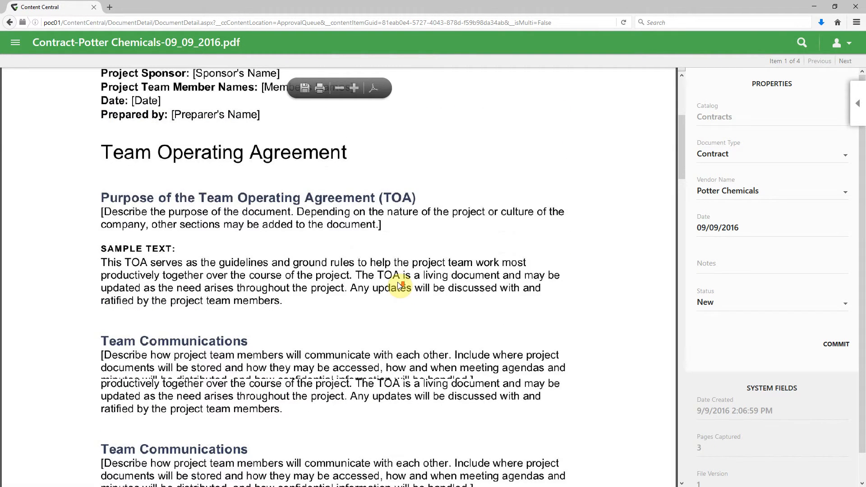
scroll("down", 3)
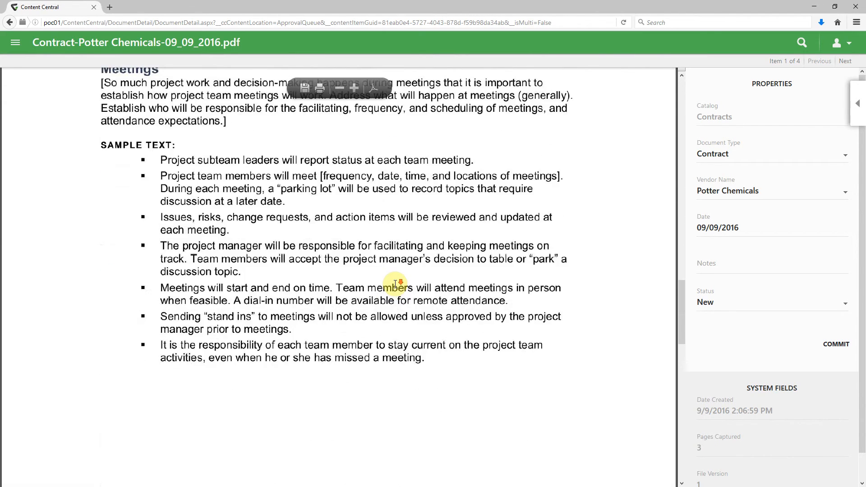
left_click(858, 110)
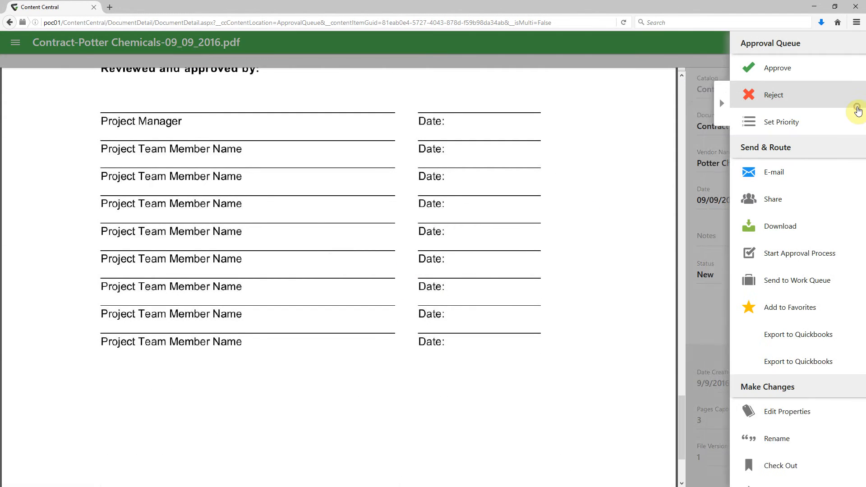
Approve the Potter Chemicals contract with the note 'lets good to me'.
left_click(777, 67)
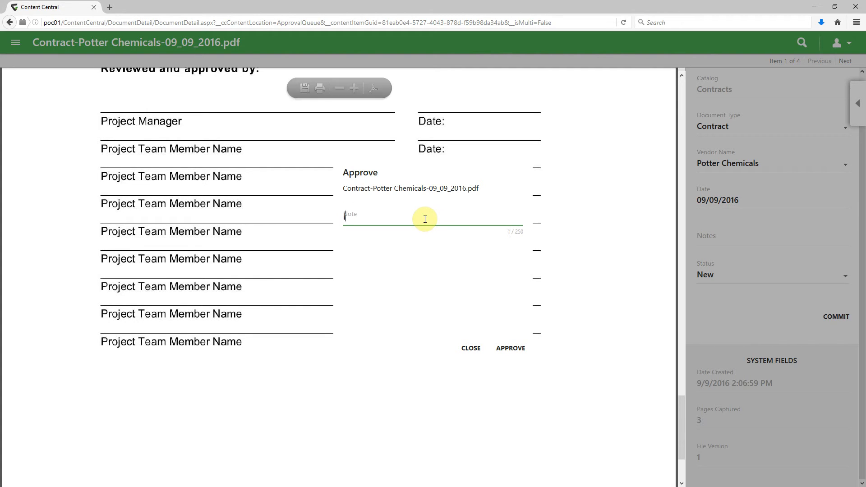
type("lets good to m")
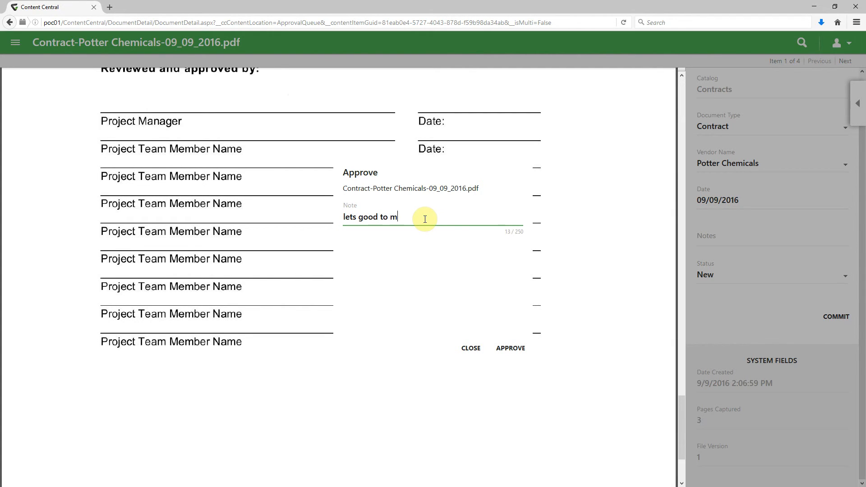
type("e")
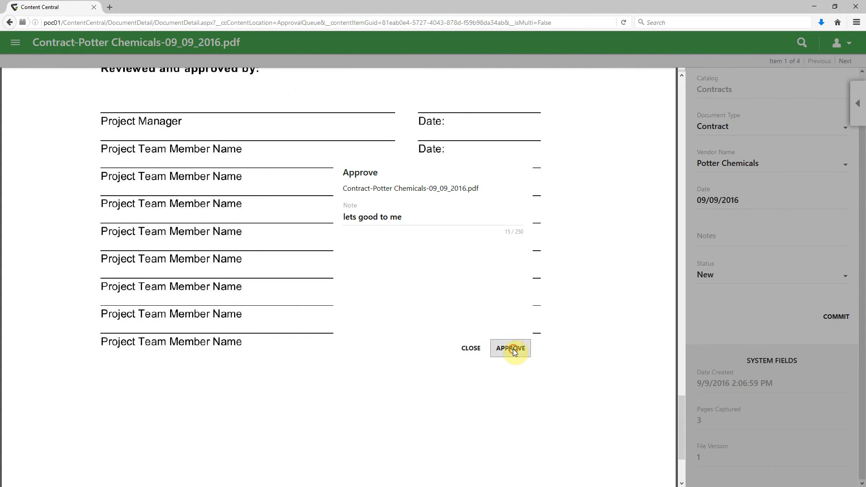
left_click(510, 347)
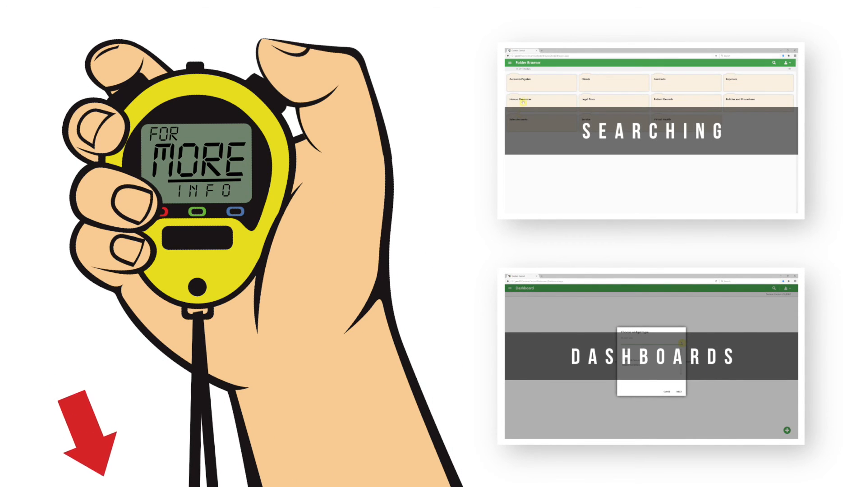
left_click(541, 82)
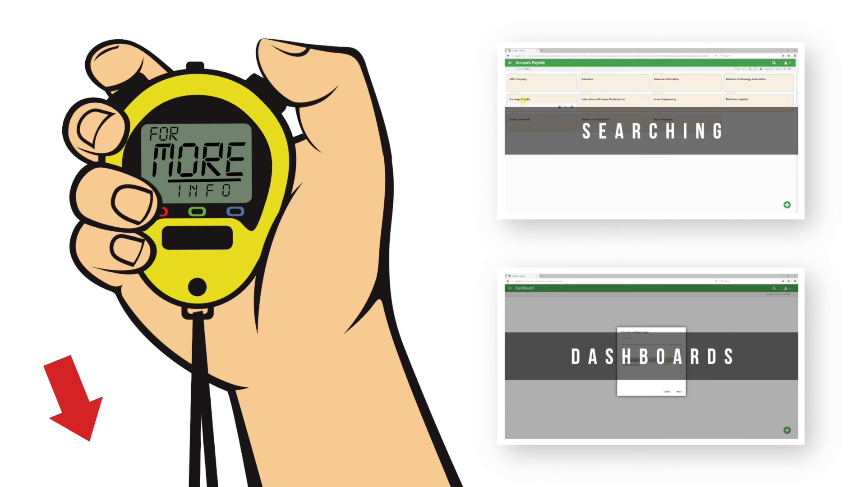